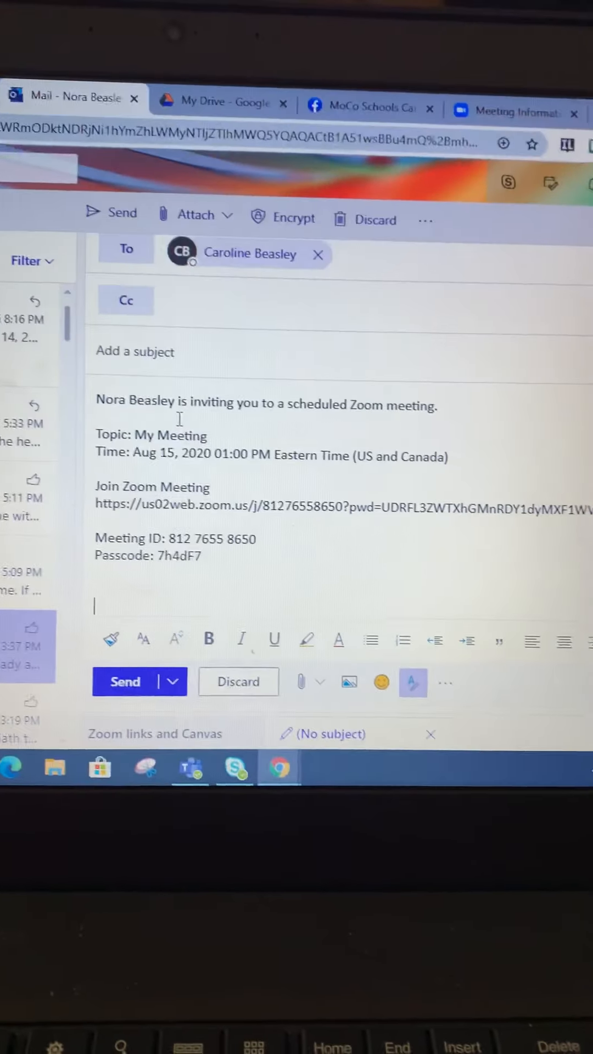
# Send the Zoom invitation email, confirming sending despite the missing subject.
pyautogui.click(501, 120)
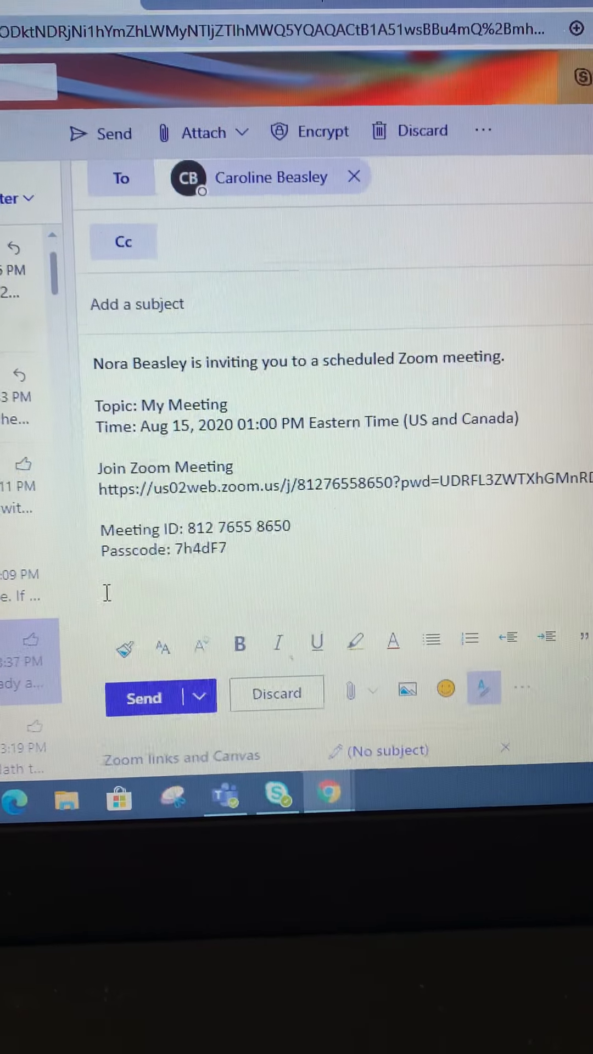
pyautogui.click(143, 698)
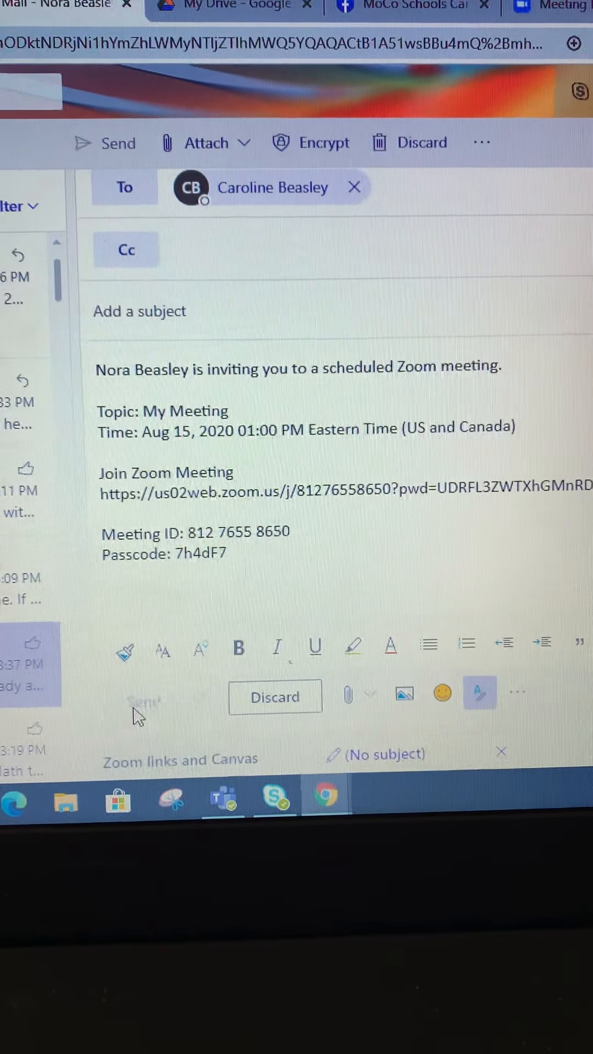
pyautogui.click(104, 142)
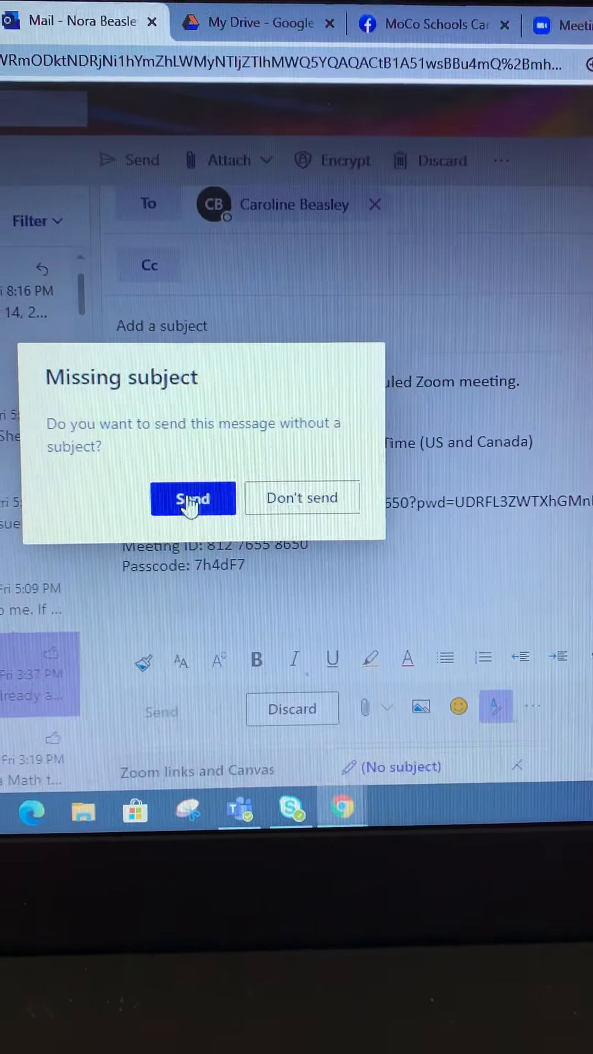
pyautogui.click(192, 498)
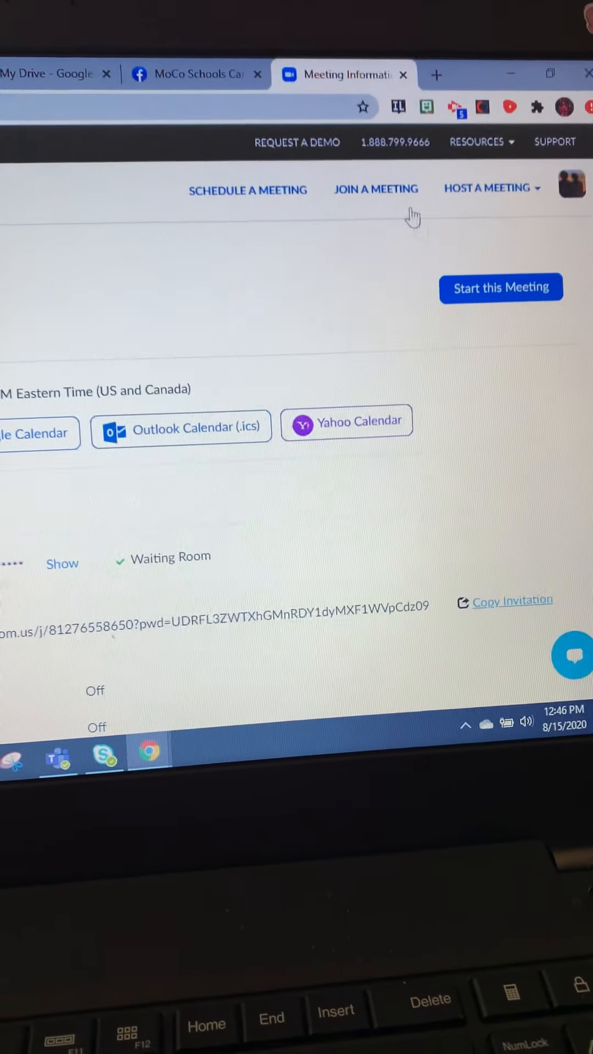
# Start the scheduled meeting from the web portal and let it open the Zoom app.
pyautogui.click(500, 288)
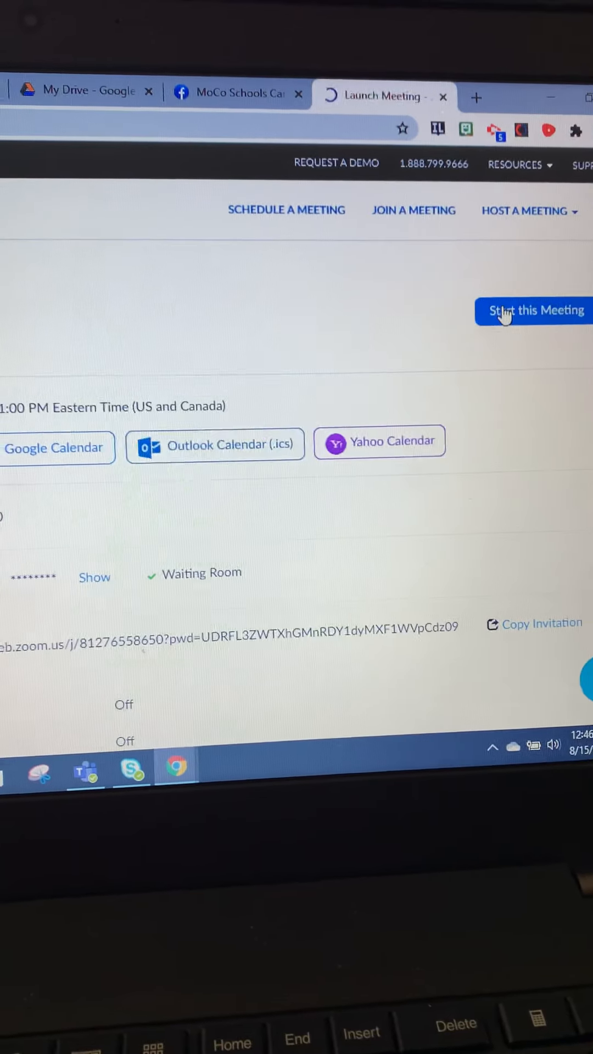
pyautogui.click(533, 309)
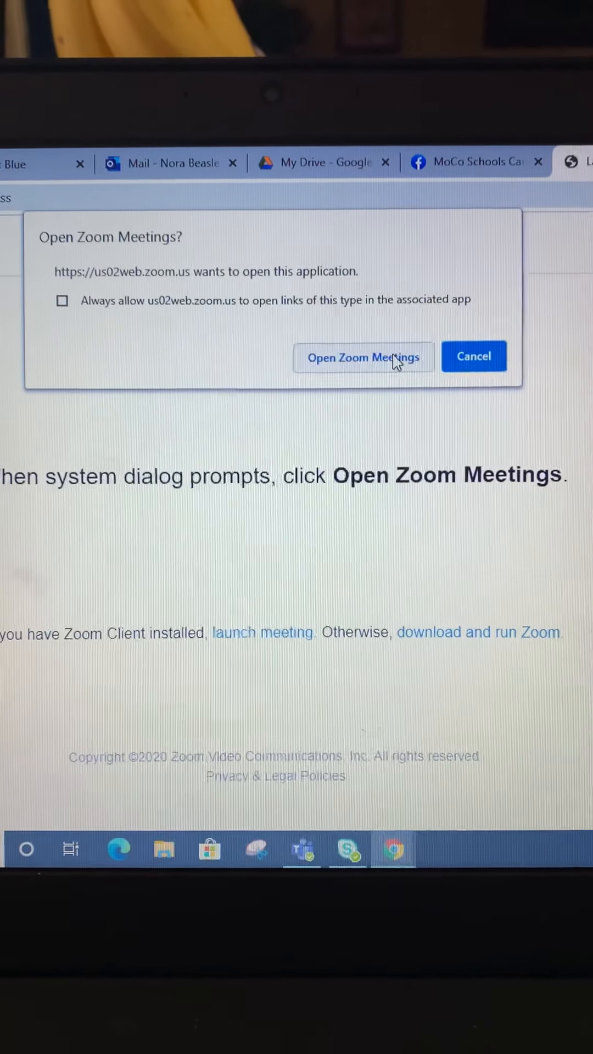
pyautogui.click(362, 356)
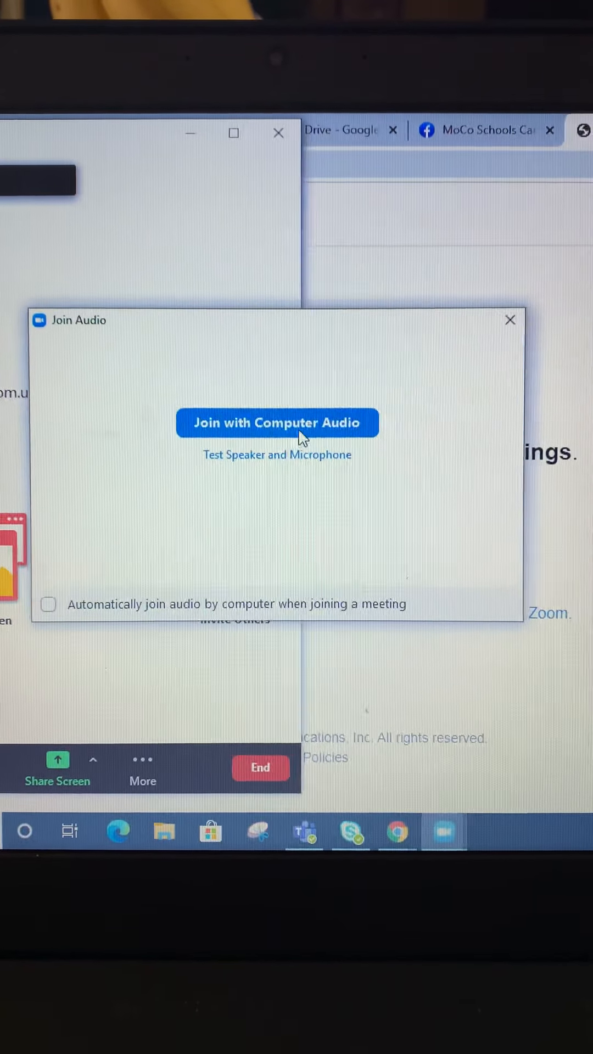
# Join with computer audio and maximize the meeting window.
pyautogui.click(276, 422)
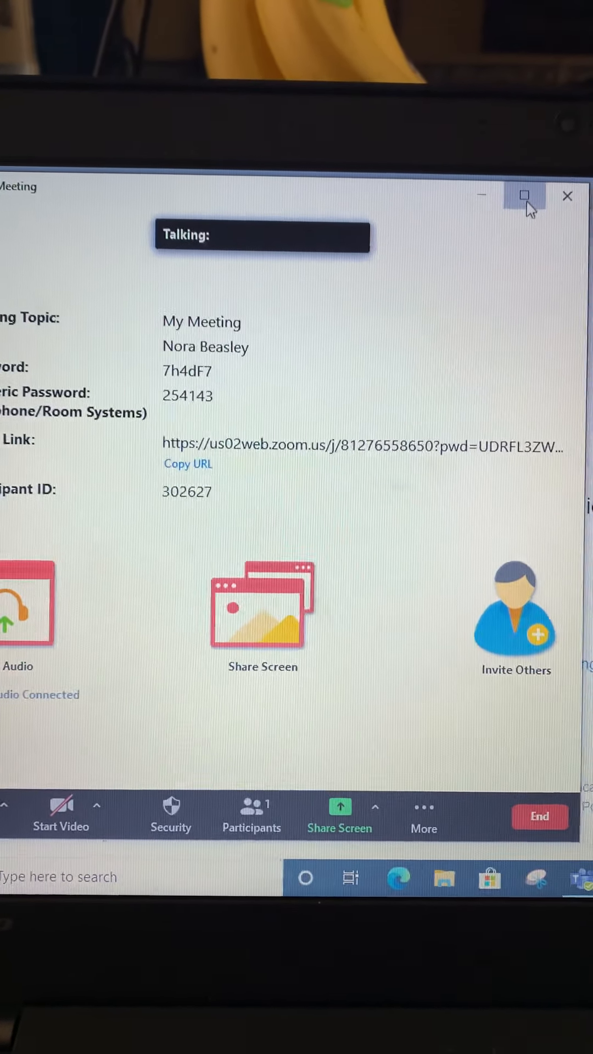
pyautogui.click(525, 195)
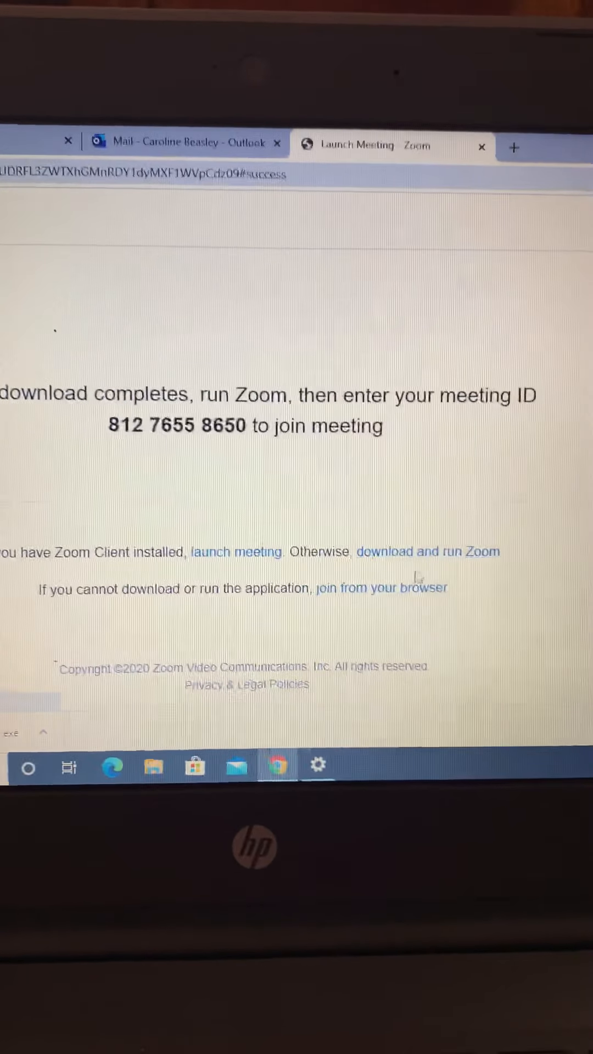
# Join from the browser as 'jvuyguigiu', pass the robot check, and retry after timeout.
pyautogui.click(380, 588)
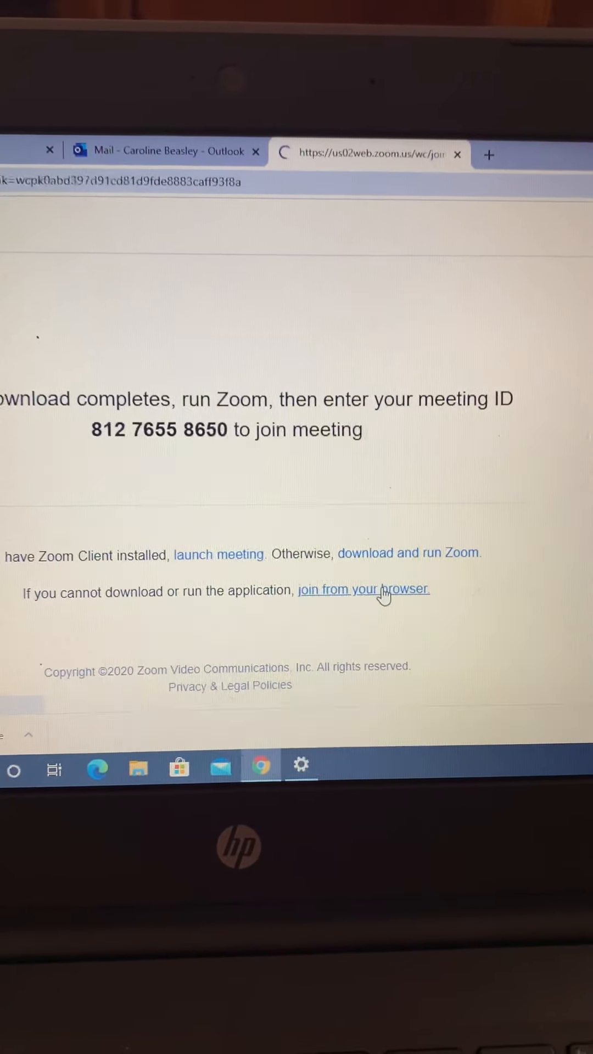
pyautogui.click(361, 589)
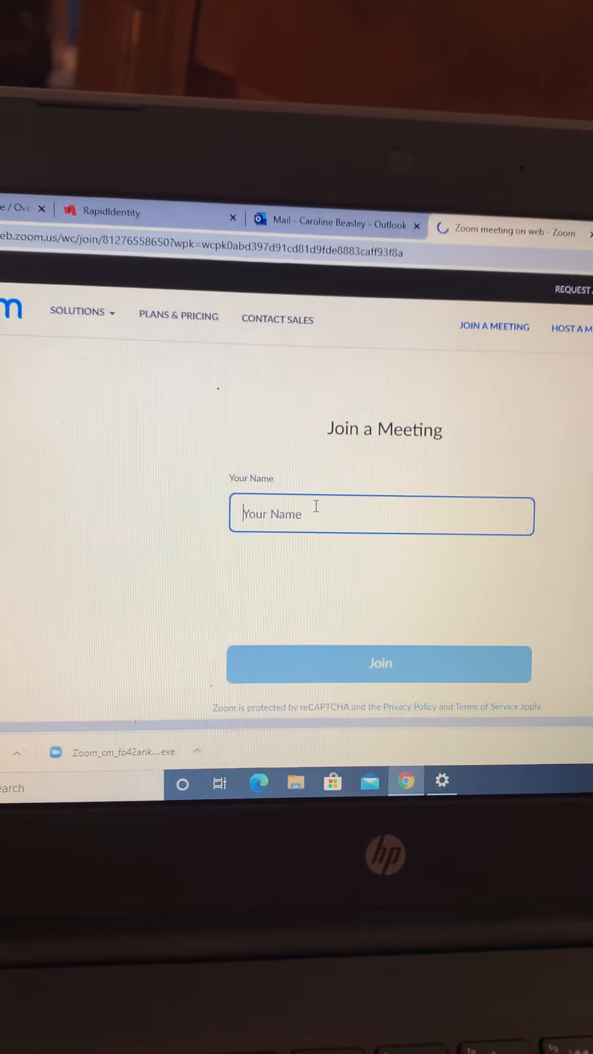
pyautogui.write('jvuyguigiu')
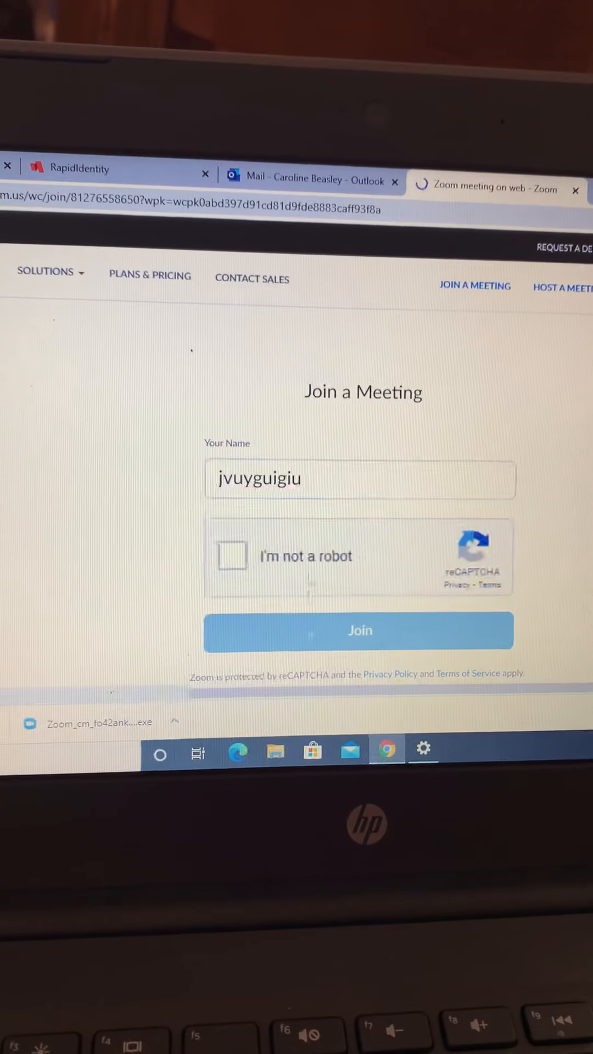
pyautogui.click(231, 556)
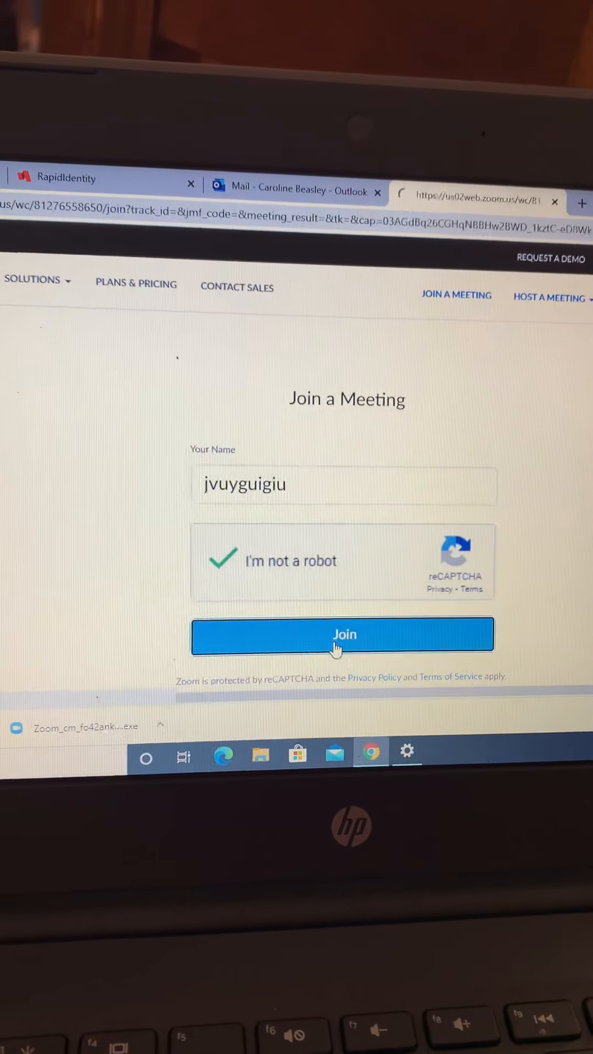
pyautogui.click(342, 634)
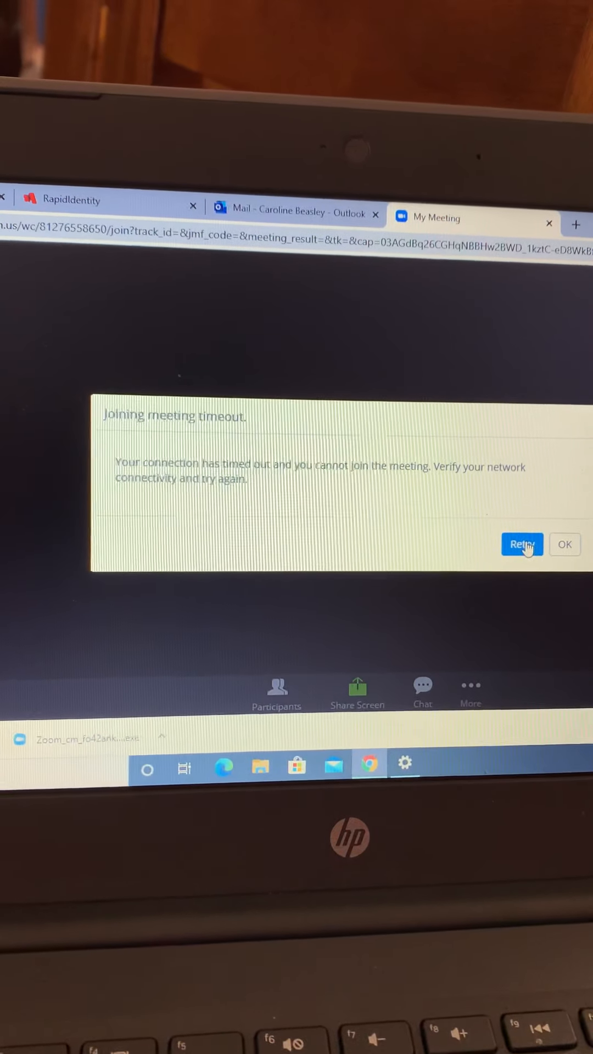
pyautogui.click(522, 545)
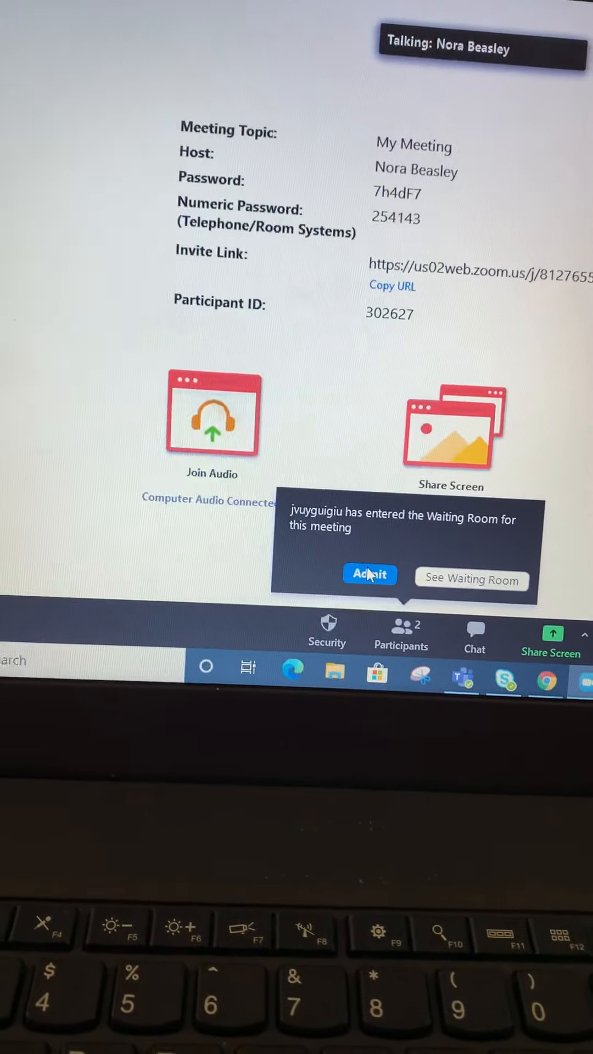
# Admit the student from the Waiting Room notification.
pyautogui.click(368, 574)
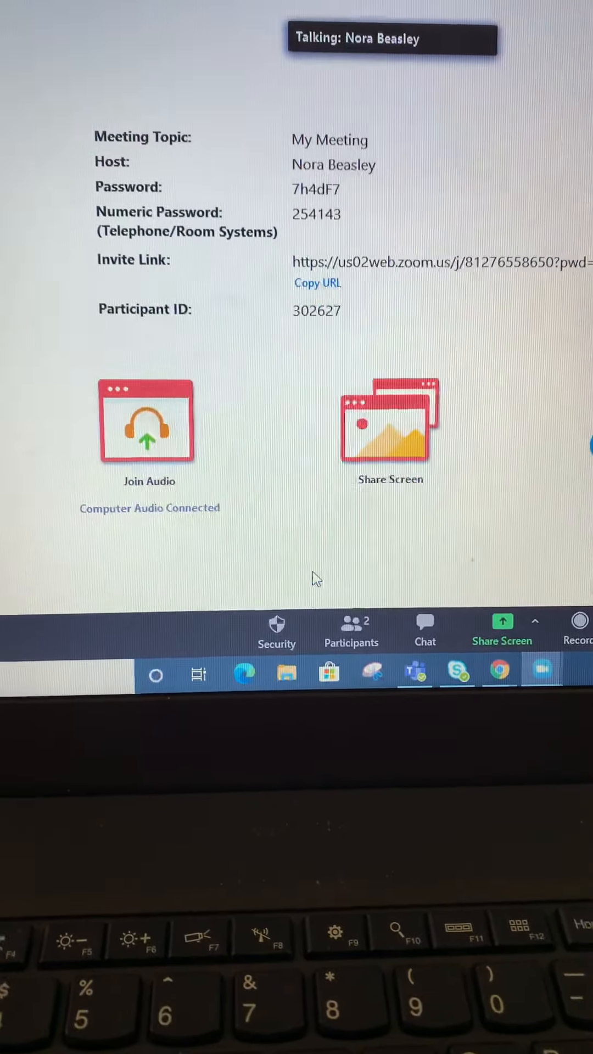